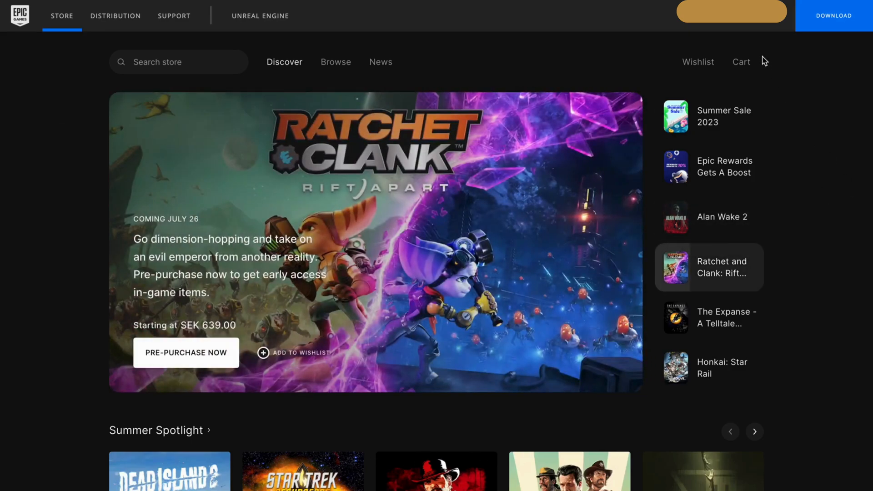
Open the account dropdown from the account name in the store header.
left_click(732, 11)
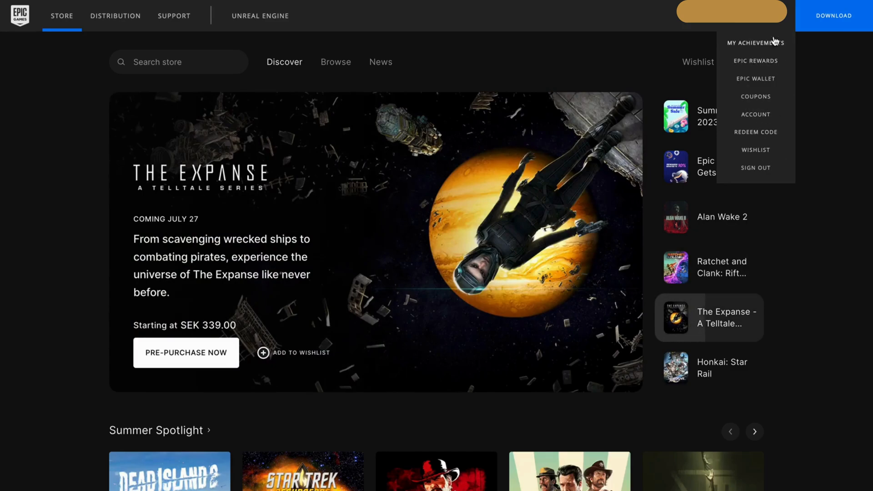
Choose ACCOUNT from the dropdown to reach Account Settings.
left_click(756, 114)
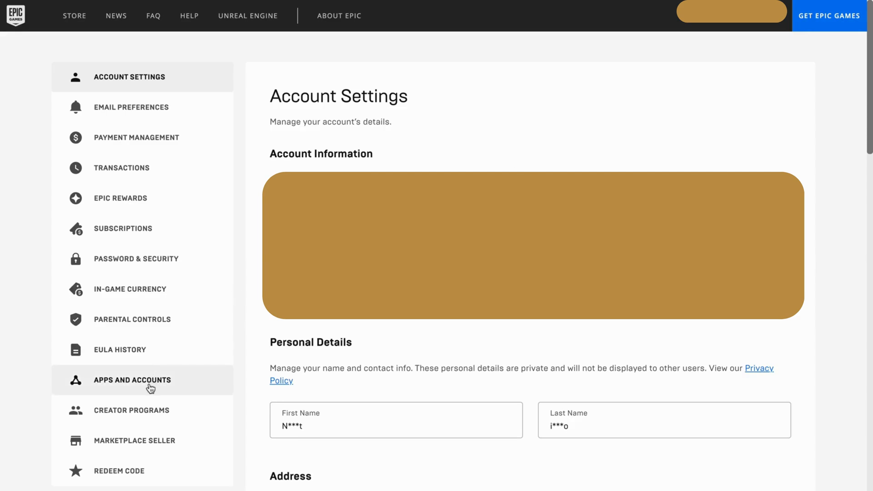
Go to APPS AND ACCOUNTS in the sidebar and view the third-party apps section.
left_click(132, 379)
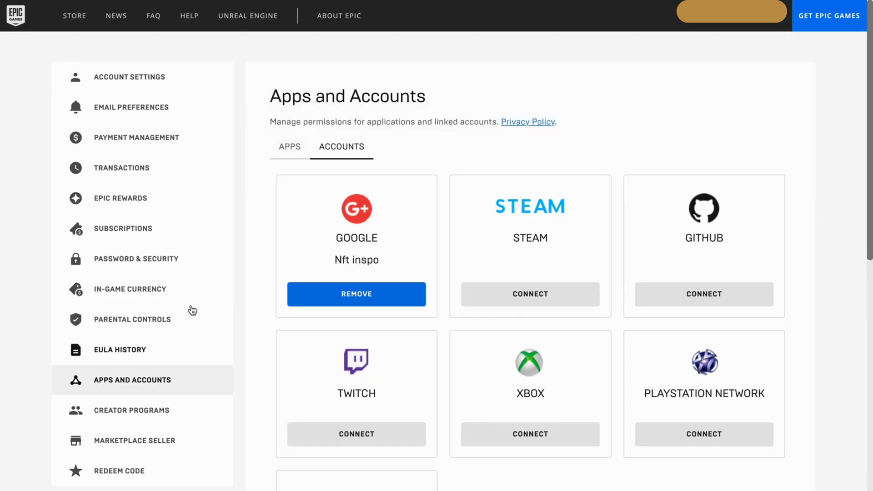
mouse_move(577, 90)
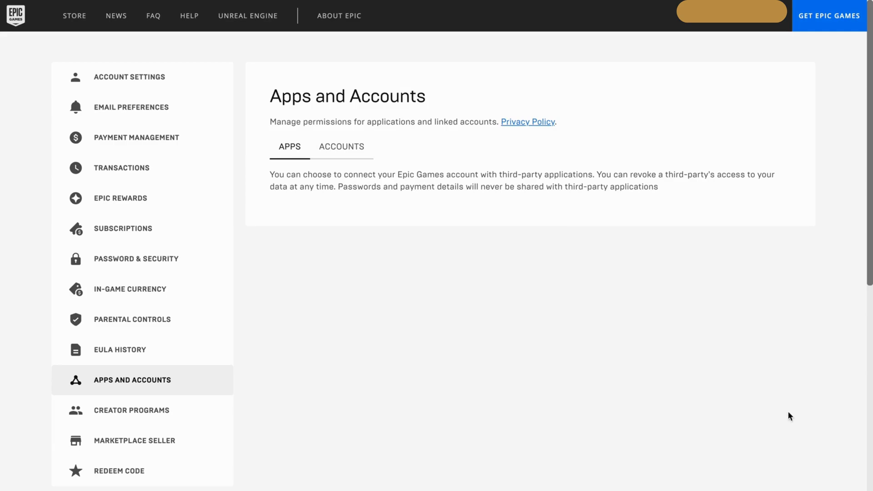
scroll("down", 3)
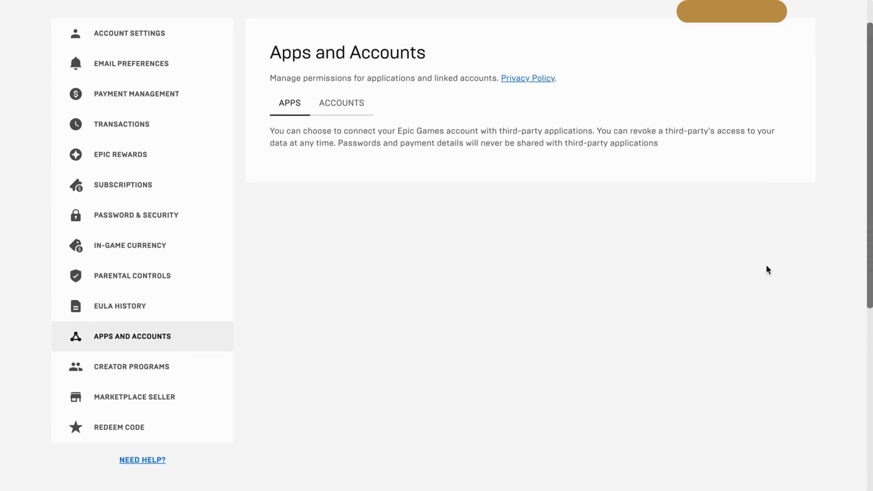